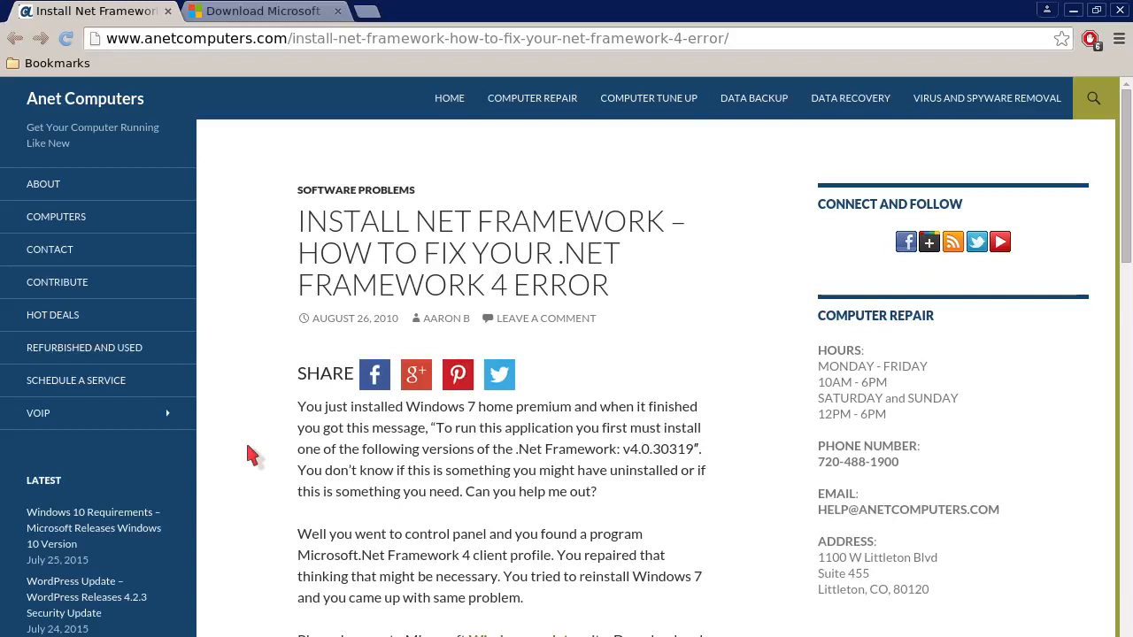
- Scroll through the Windows updates and web installer instructions to the repair and safe-mode paragraph
{"action": "scroll", "scroll_direction": "down", "scroll_amount": 3}
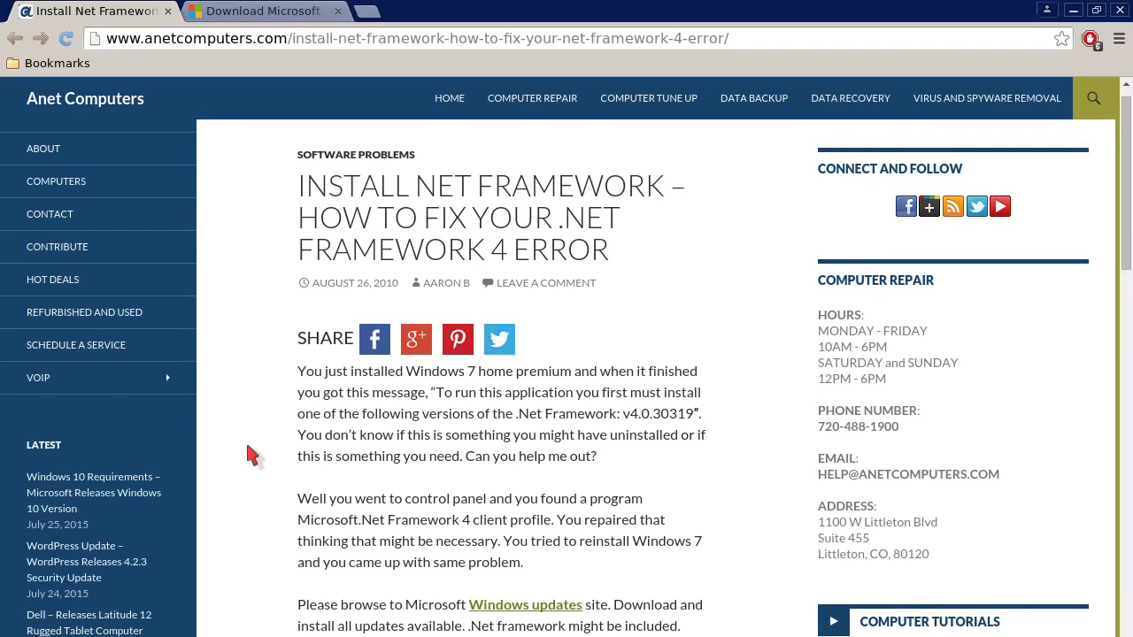
{"action": "scroll", "scroll_direction": "down", "scroll_amount": 3}
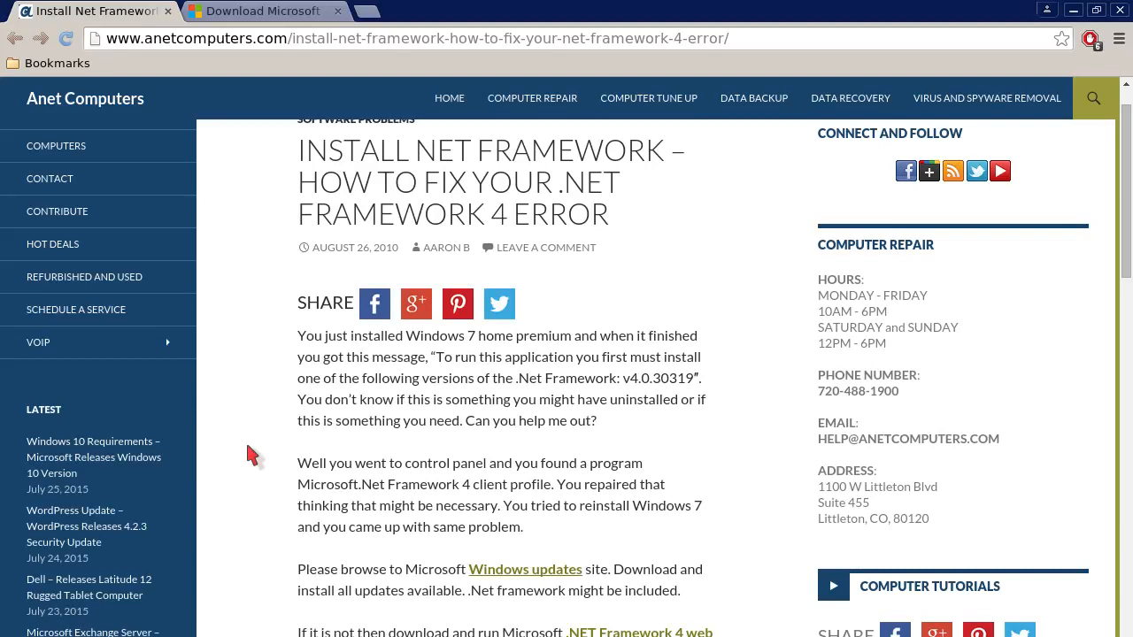
{"action": "scroll", "scroll_direction": "down", "scroll_amount": 3}
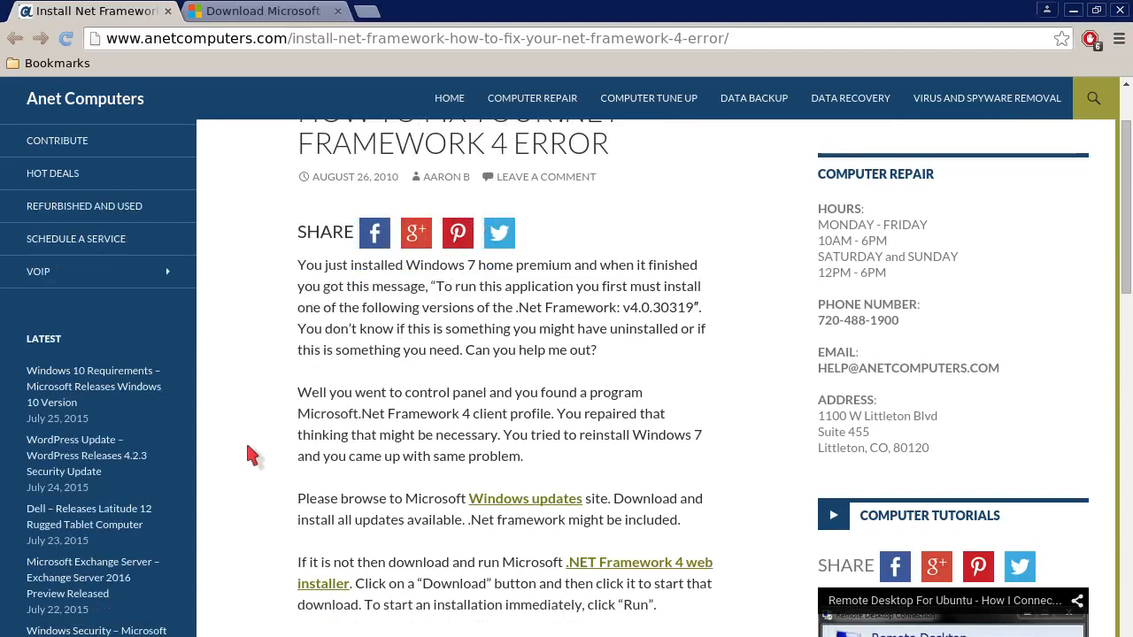
{"action": "scroll", "scroll_direction": "down", "scroll_amount": 3}
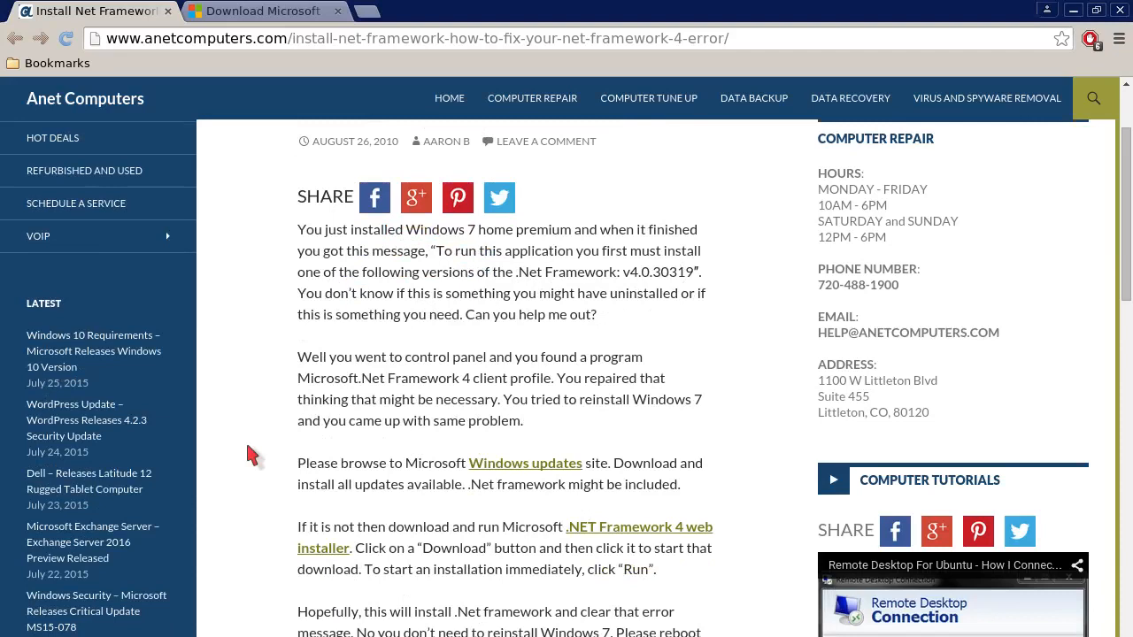
{"action": "scroll", "scroll_direction": "down", "scroll_amount": 3}
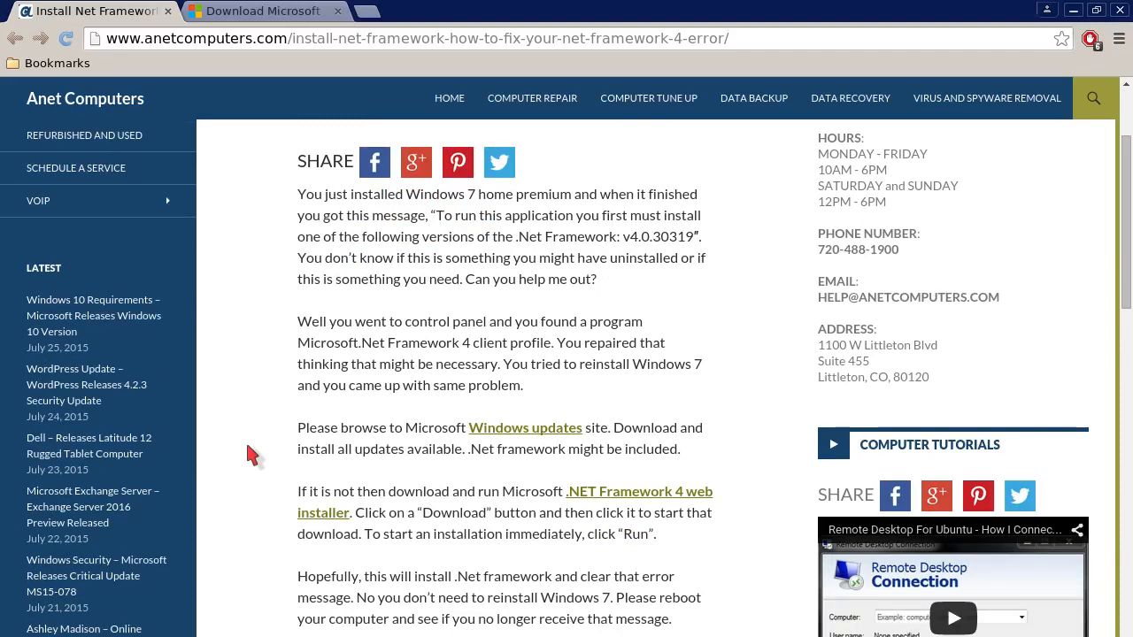
{"action": "scroll", "scroll_direction": "down", "scroll_amount": 3}
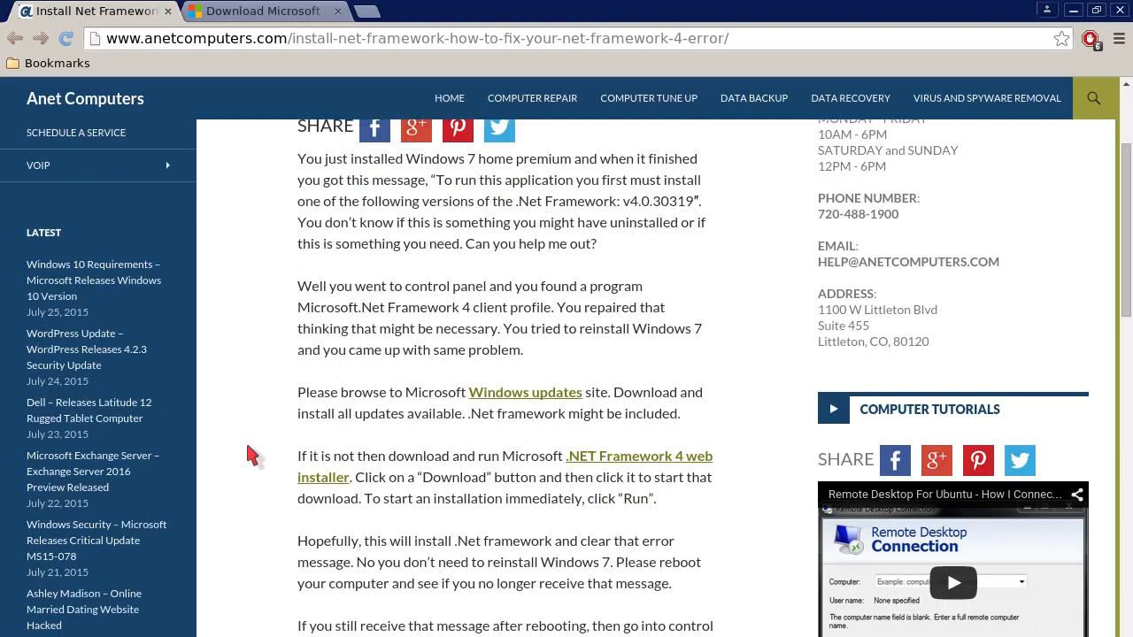
{"action": "scroll", "scroll_direction": "down", "scroll_amount": 3}
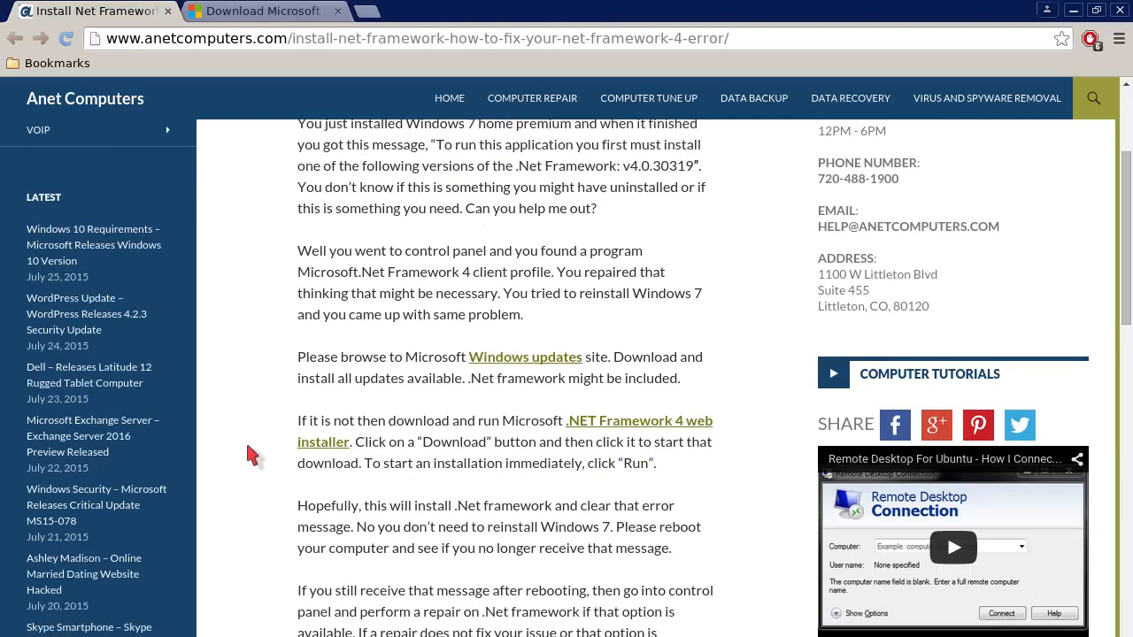
{"action": "scroll", "scroll_direction": "down", "scroll_amount": 3}
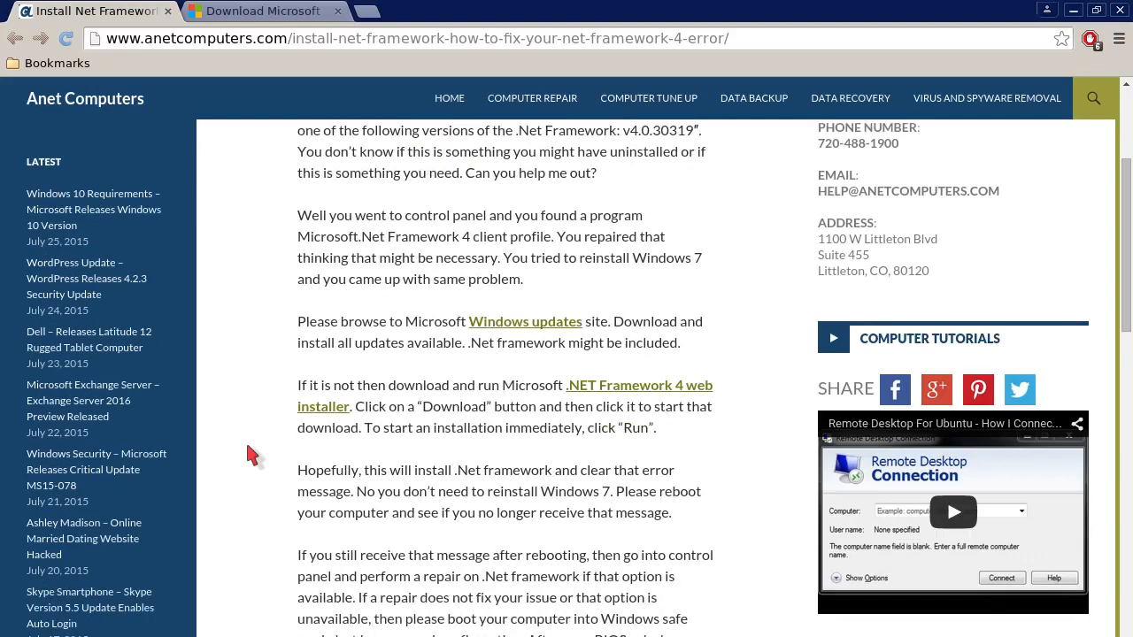
{"action": "scroll", "scroll_direction": "down", "scroll_amount": 3}
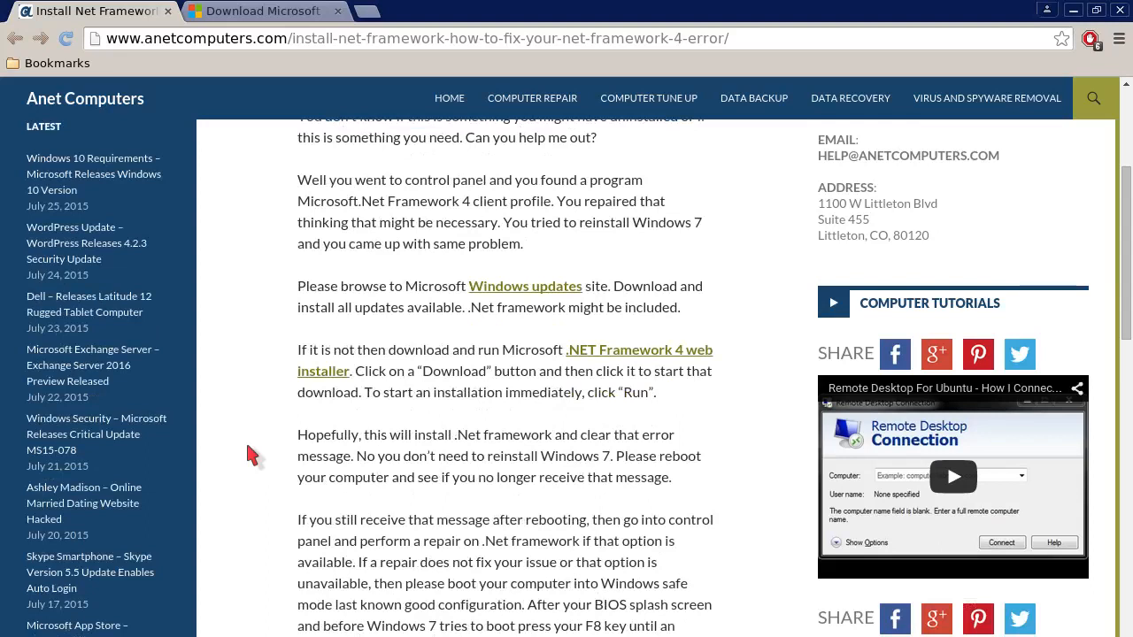
{"action": "scroll", "scroll_direction": "down", "scroll_amount": 3}
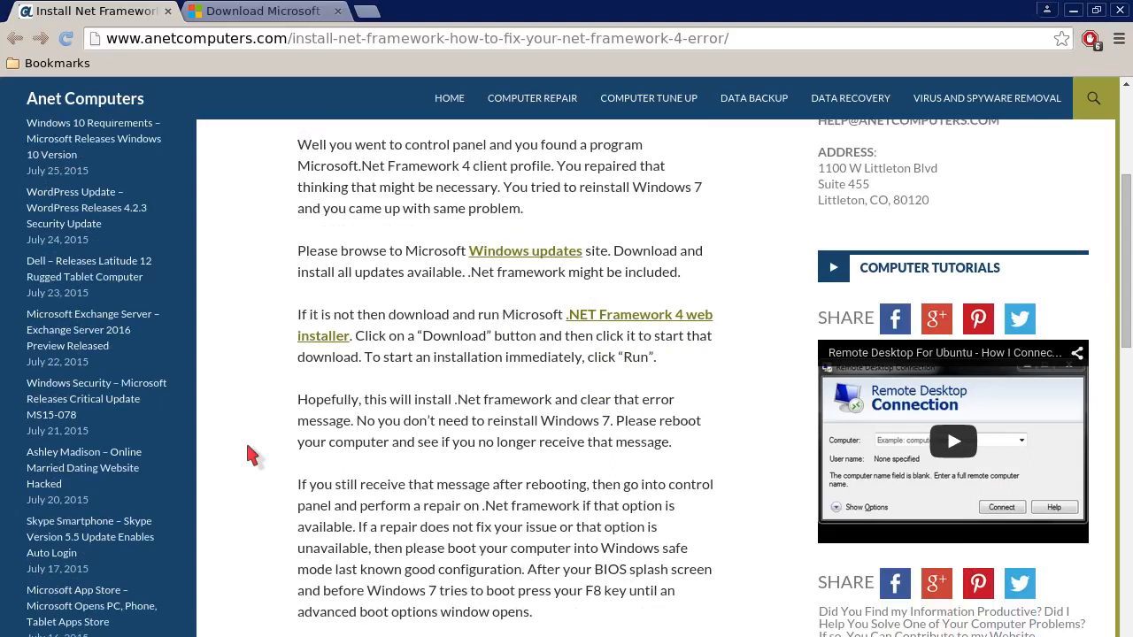
{"action": "scroll", "scroll_direction": "down", "scroll_amount": 3}
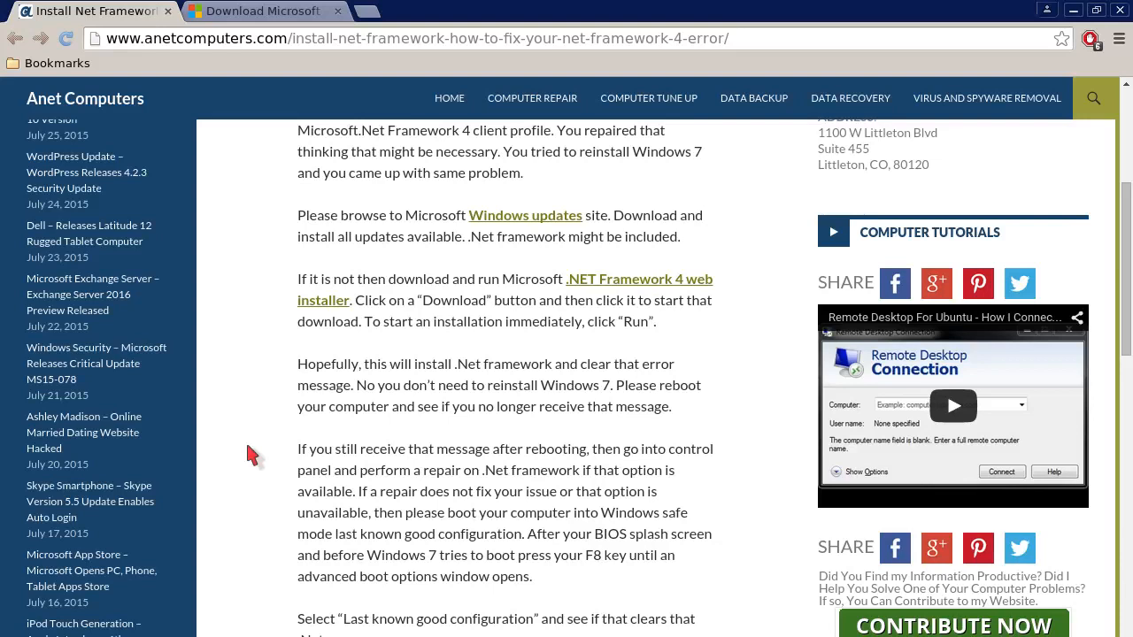
- Scroll to the article's end, past the Contribute Now button to the share section and tags
{"action": "scroll", "scroll_direction": "down", "scroll_amount": 3}
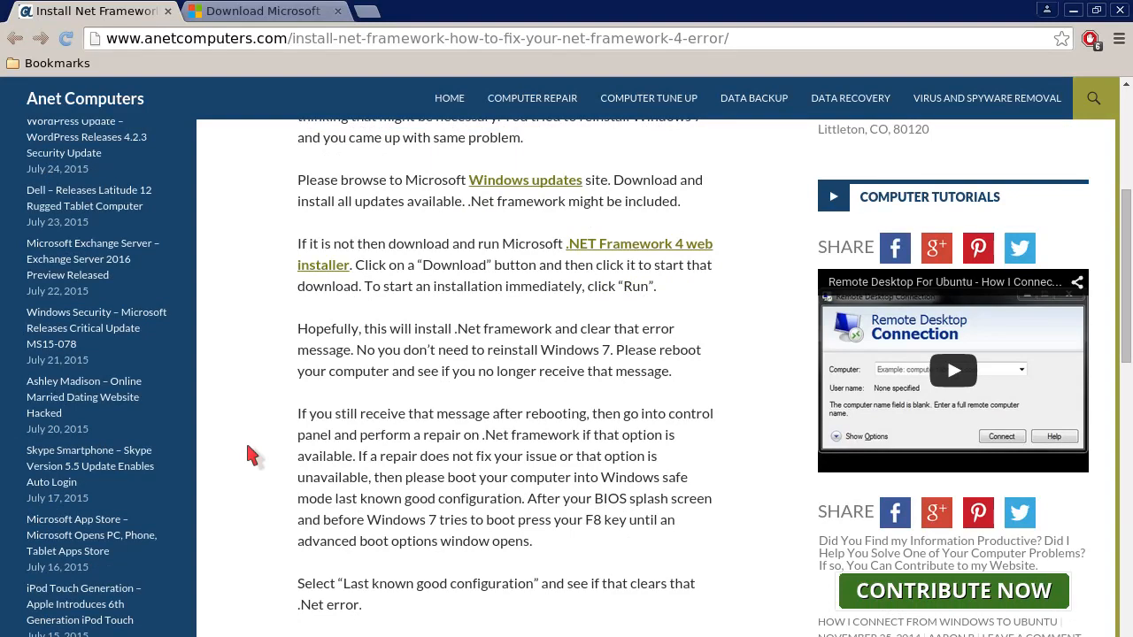
{"action": "scroll", "scroll_direction": "down", "scroll_amount": 3}
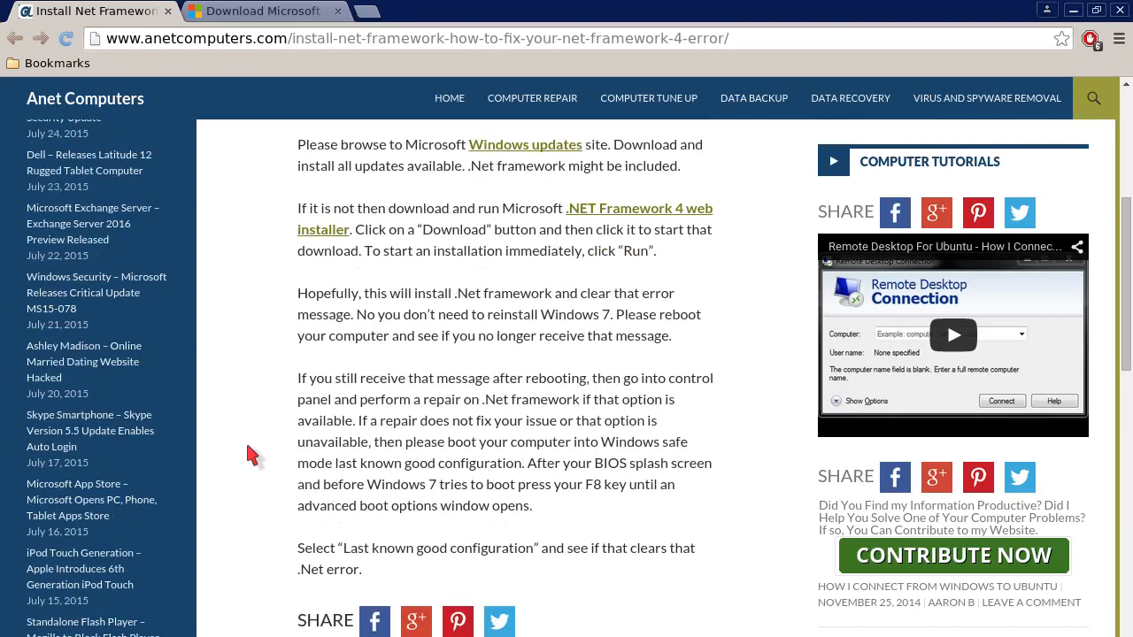
{"action": "scroll", "scroll_direction": "down", "scroll_amount": 3}
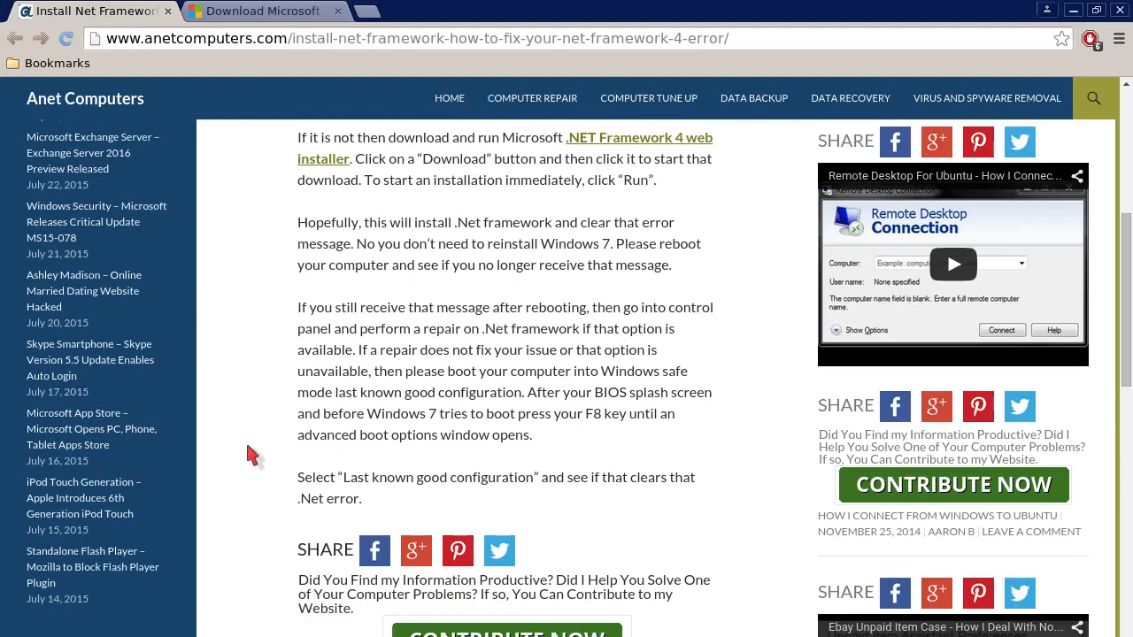
{"action": "scroll", "scroll_direction": "down", "scroll_amount": 3}
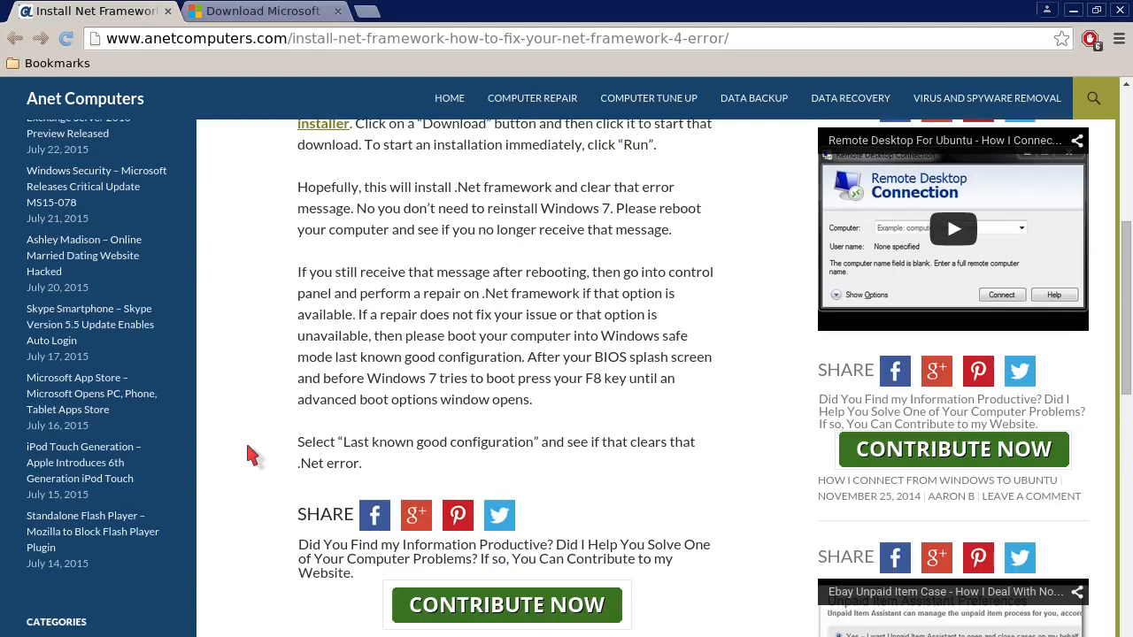
{"action": "scroll", "scroll_direction": "down", "scroll_amount": 3}
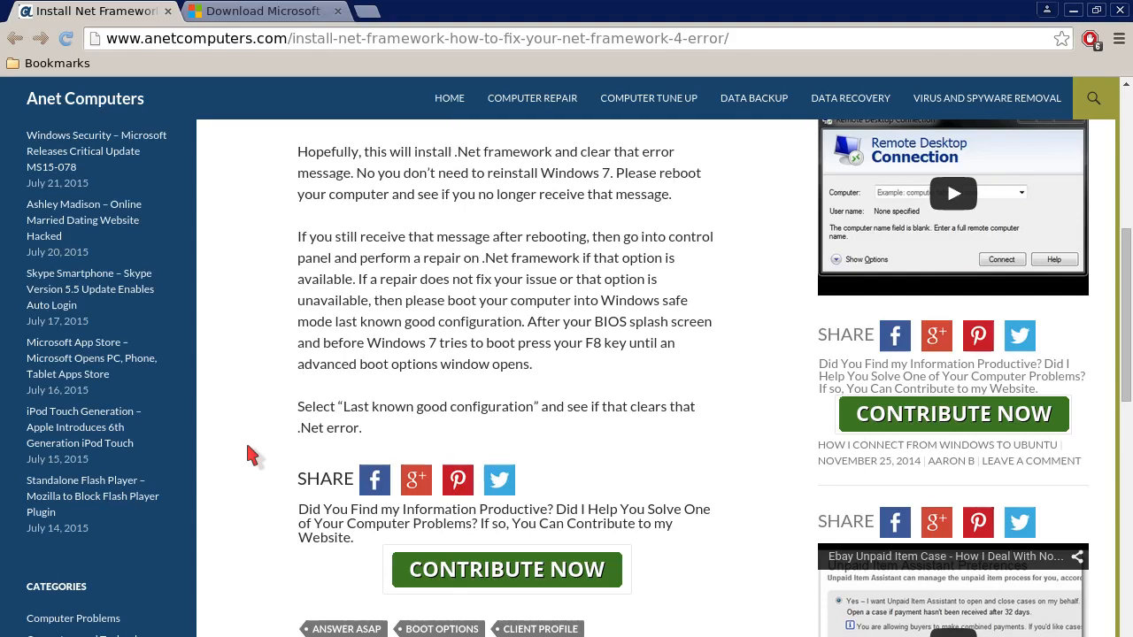
{"action": "scroll", "scroll_direction": "down", "scroll_amount": 3}
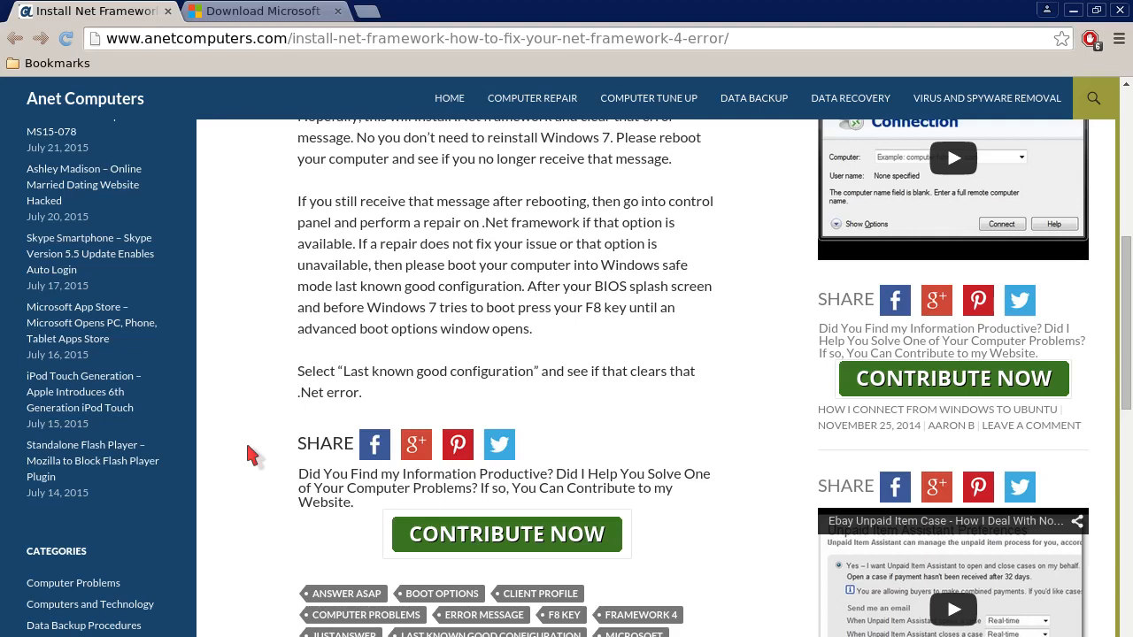
{"action": "scroll", "scroll_direction": "down", "scroll_amount": 3}
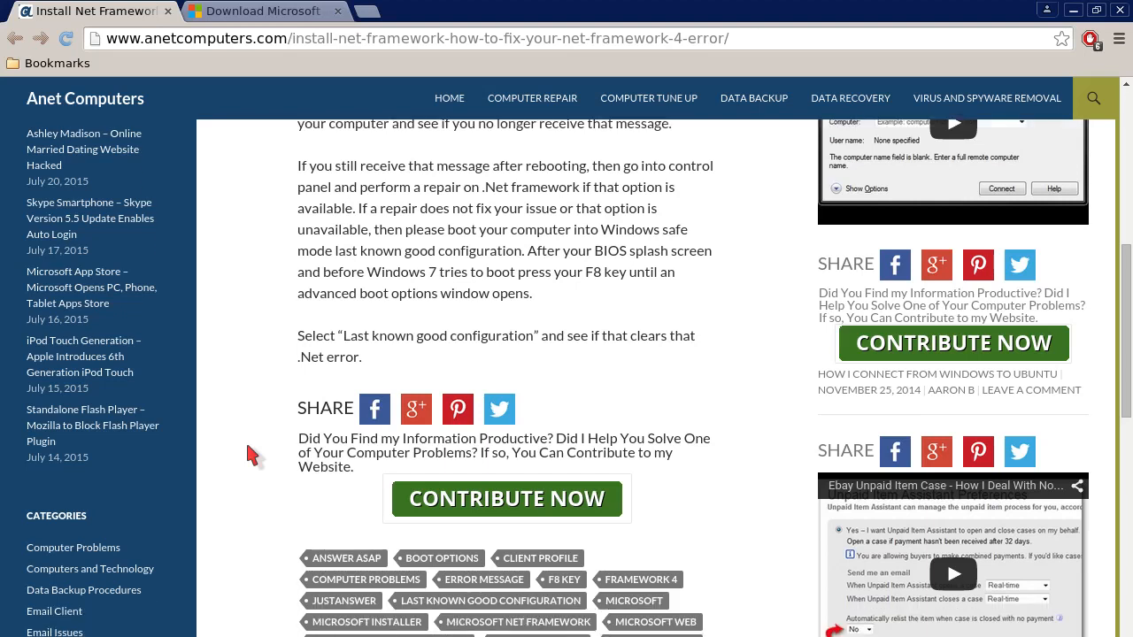
{"action": "scroll", "scroll_direction": "down", "scroll_amount": 3}
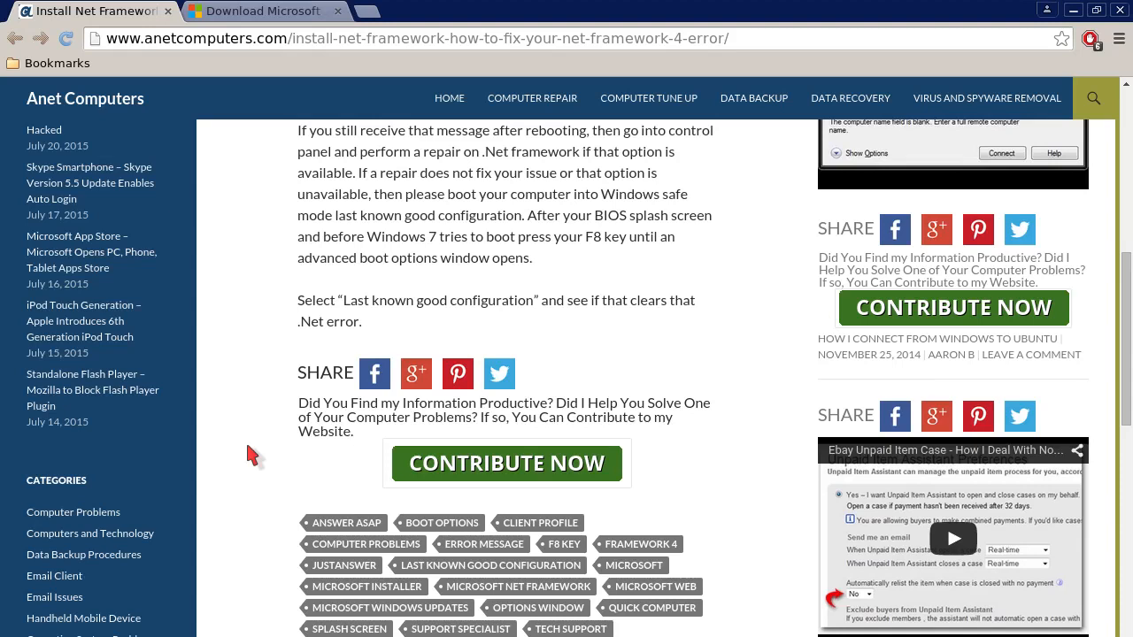
- View the Microsoft .NET Framework 4 Web Installer download page, then return to the blog's top
{"action": "left_click", "coordinate": [262, 11]}
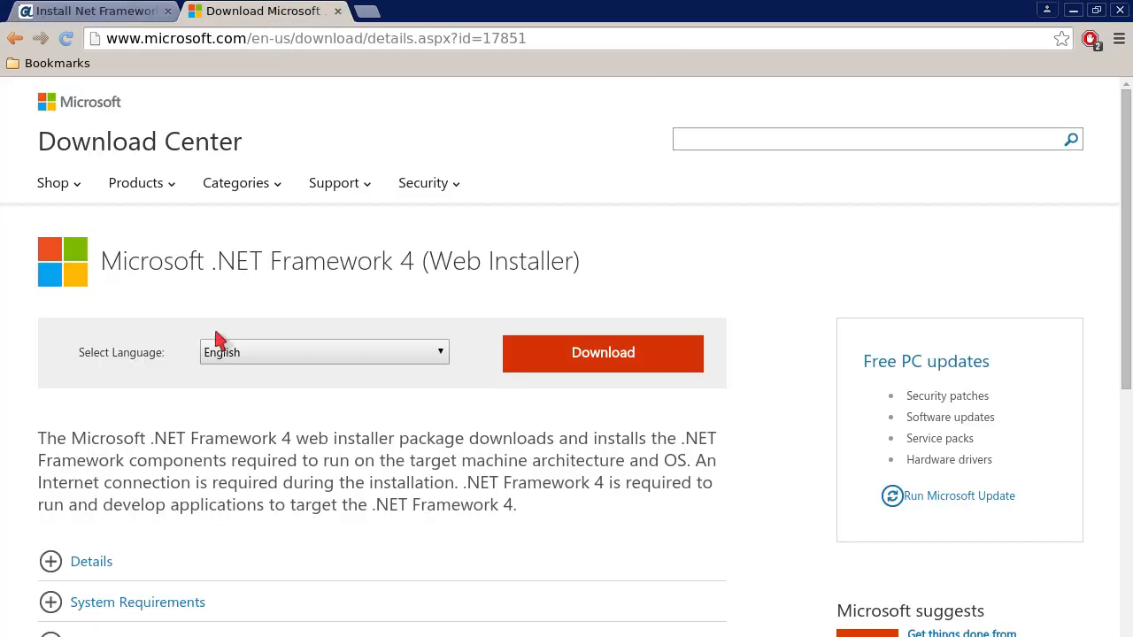
{"action": "mouse_move", "coordinate": [368, 471]}
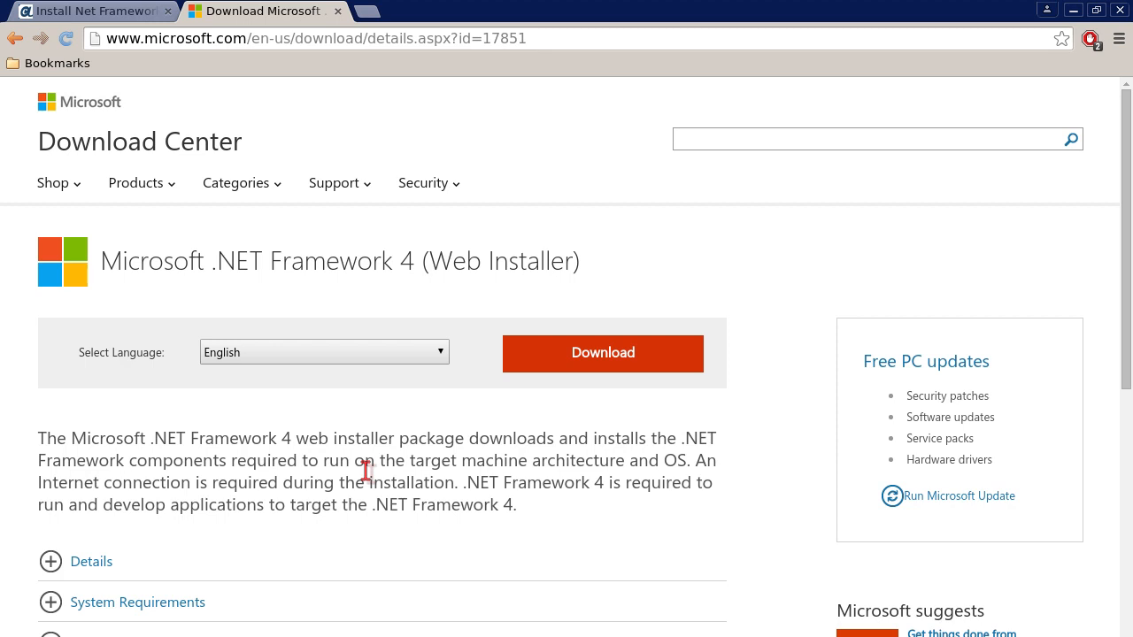
{"action": "mouse_move", "coordinate": [365, 492]}
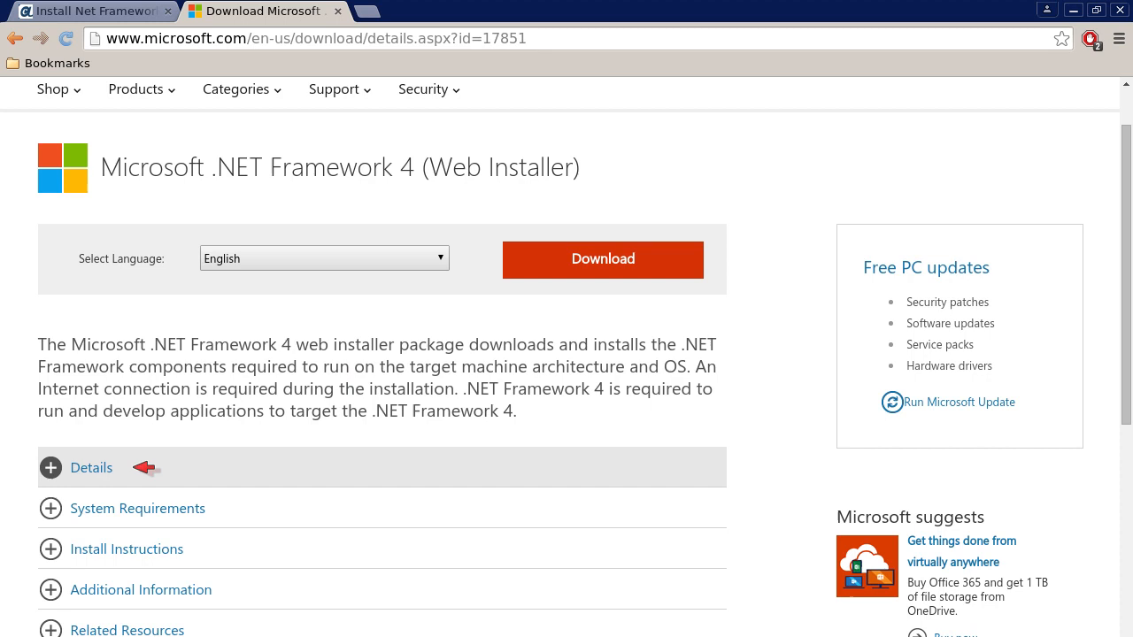
{"action": "mouse_move", "coordinate": [304, 351]}
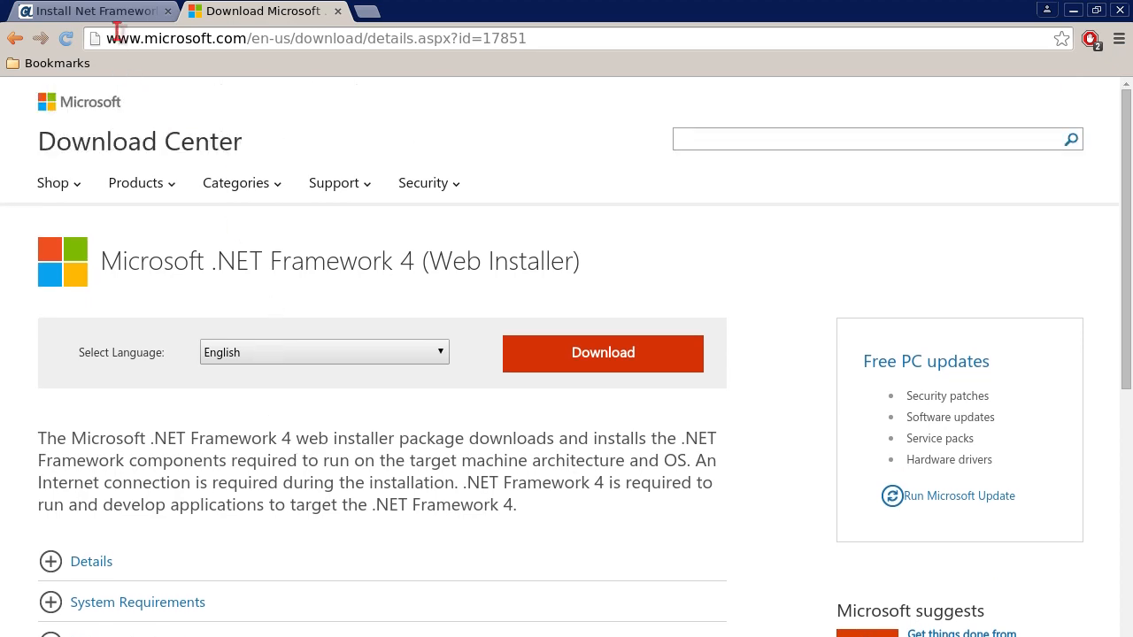
{"action": "left_click", "coordinate": [89, 10]}
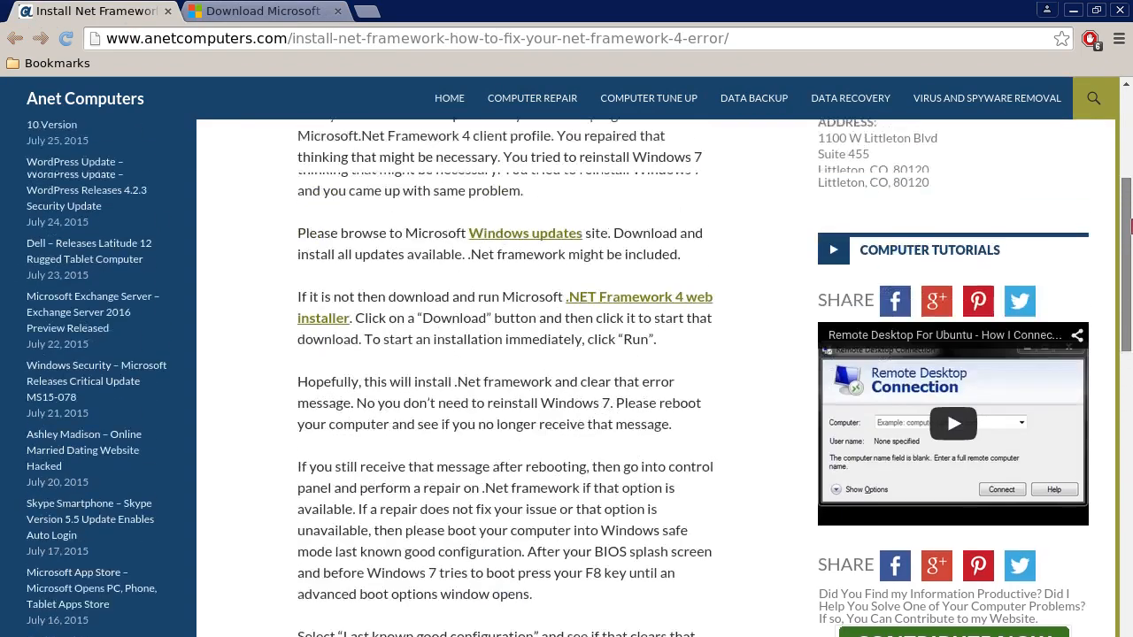
{"action": "scroll", "scroll_direction": "up", "scroll_amount": 3}
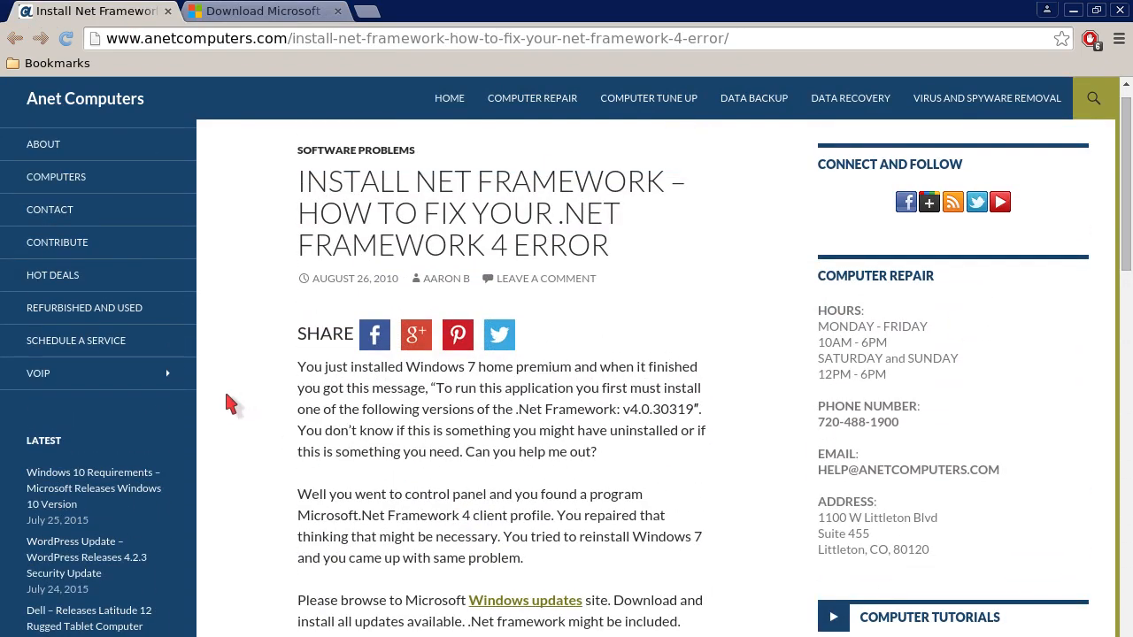